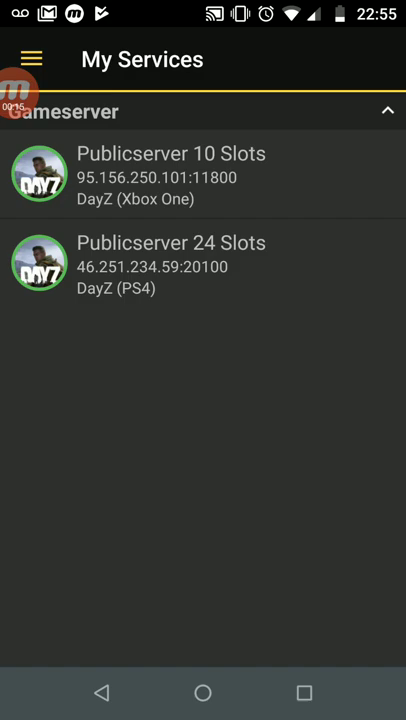
# - View the Publicserver 10 Slots dashboard: DayZ Xbox One started, 0/10 players, runtime since 31.10.2019
pyautogui.click(32, 60)
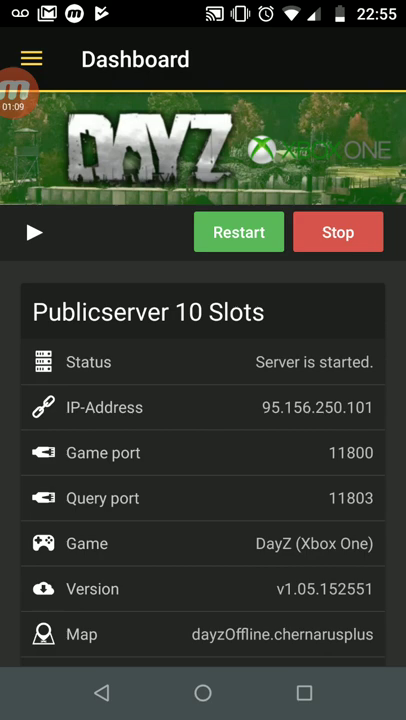
pyautogui.scroll(-3)
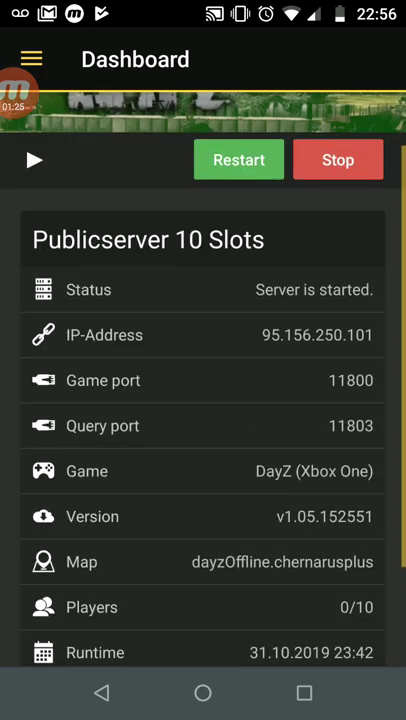
# - Chart the server's memory usage over the last 24 hours on the Resource Usage page
pyautogui.click(32, 60)
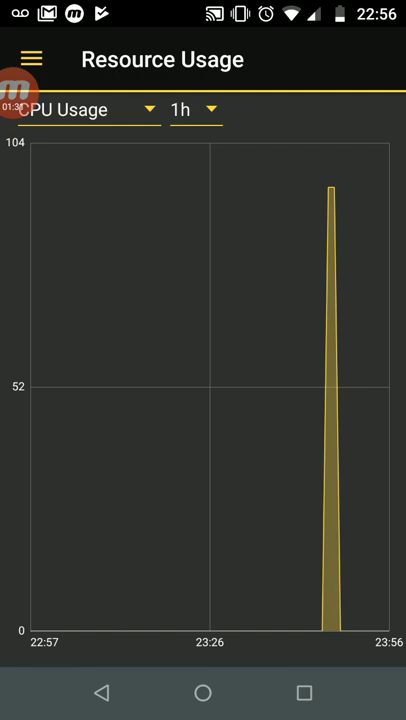
pyautogui.click(84, 108)
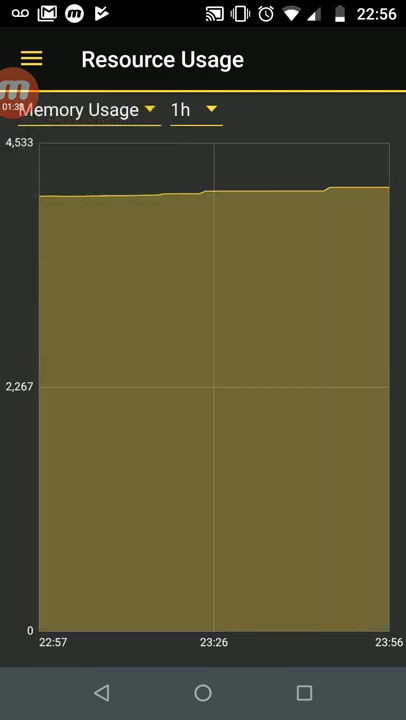
pyautogui.click(188, 108)
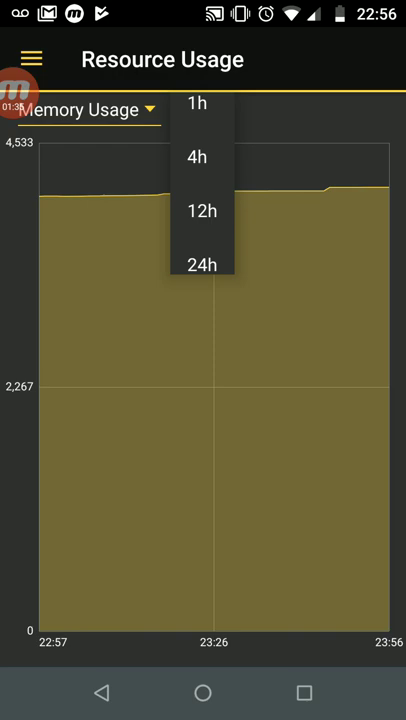
pyautogui.click(202, 264)
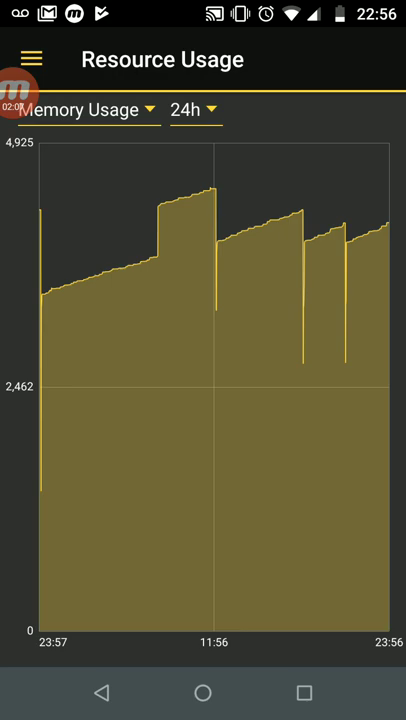
# - Switch the 24-hour chart to player counts, then bring up the navigation menu
pyautogui.click(84, 108)
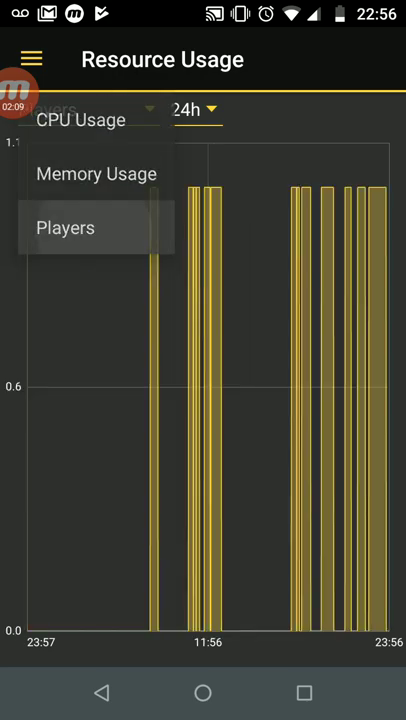
pyautogui.click(64, 228)
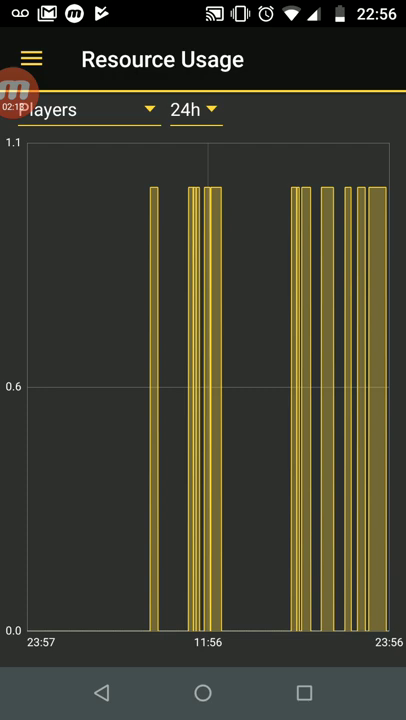
pyautogui.click(30, 58)
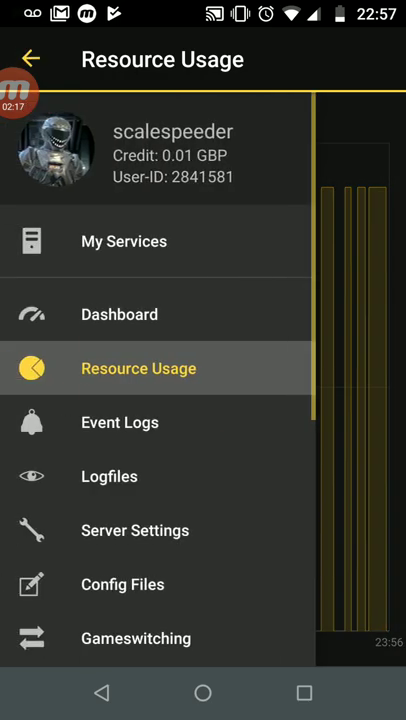
# - Review the Event Logs listing settings changes and server restarts
pyautogui.click(118, 422)
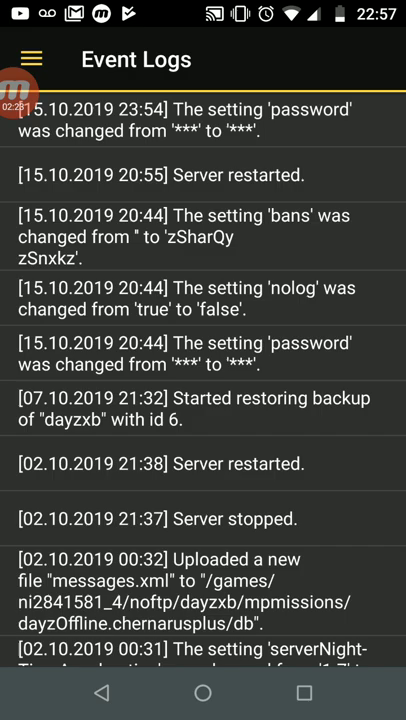
pyautogui.scroll(-3)
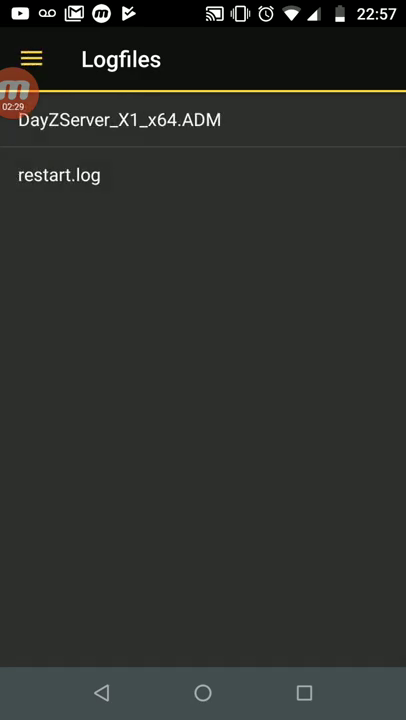
# - Read the DayZServer_X1_x64.ADM log's player connection and infected damage entries
pyautogui.click(118, 120)
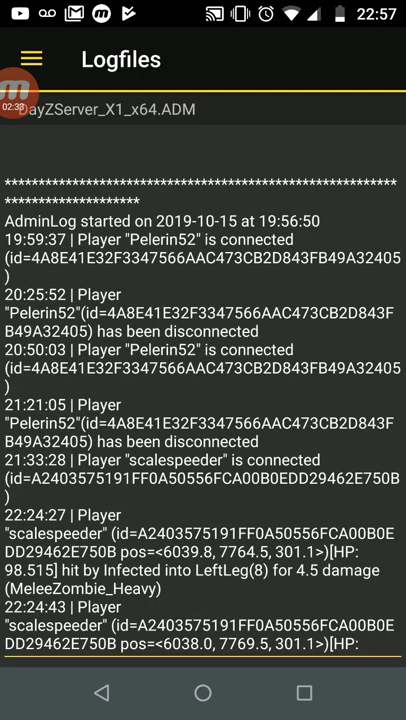
pyautogui.scroll(-3)
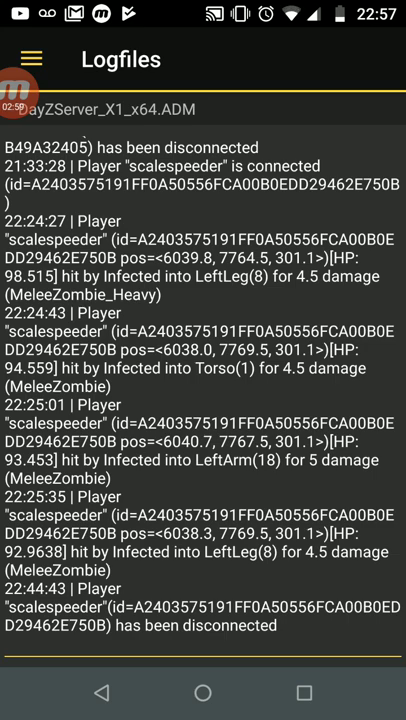
pyautogui.click(32, 60)
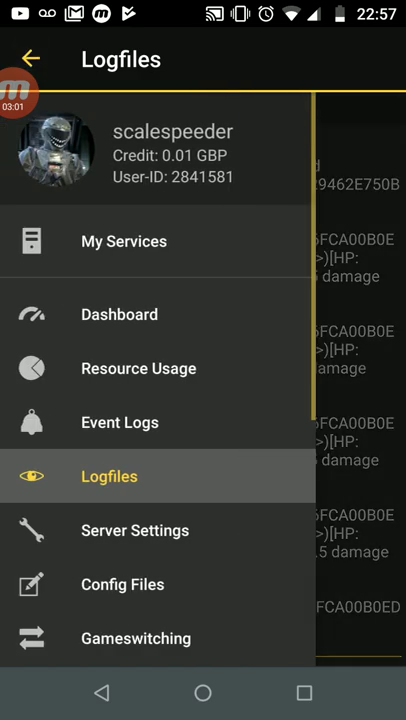
# - Review Server Settings: hostname, time multipliers 2 and 30, persistent server time enabled
pyautogui.click(134, 530)
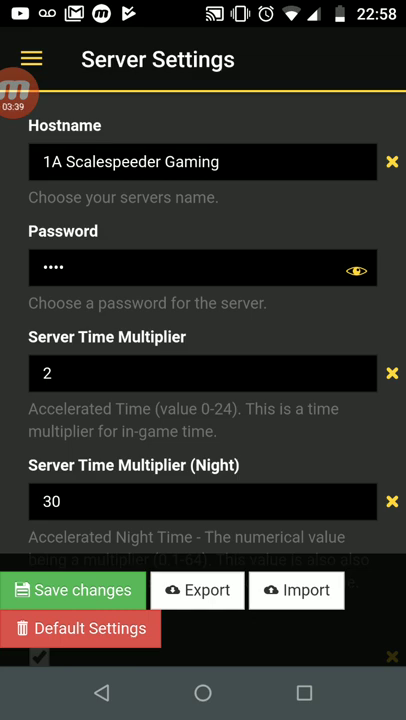
pyautogui.scroll(-3)
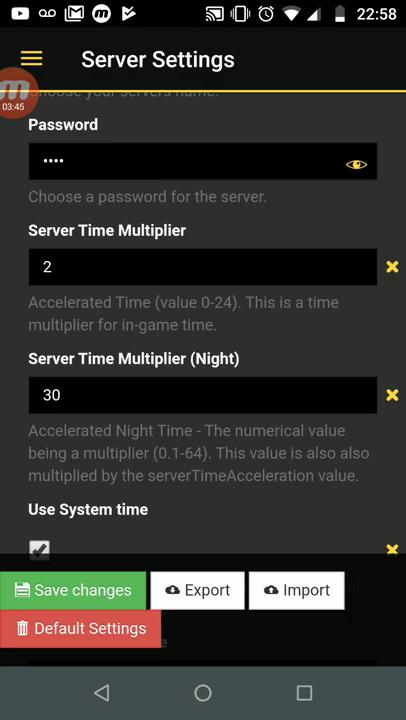
pyautogui.scroll(-3)
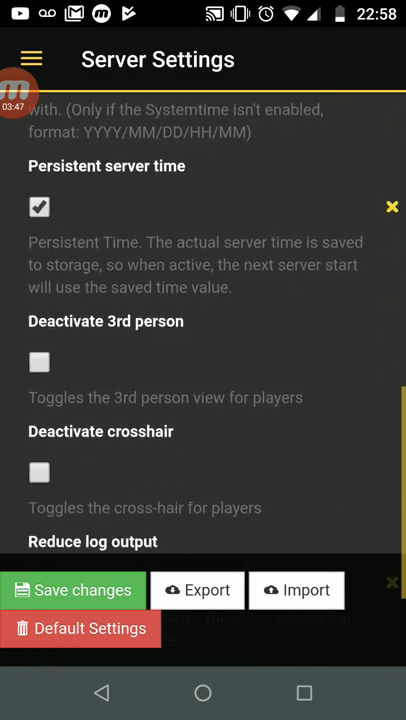
pyautogui.scroll(-3)
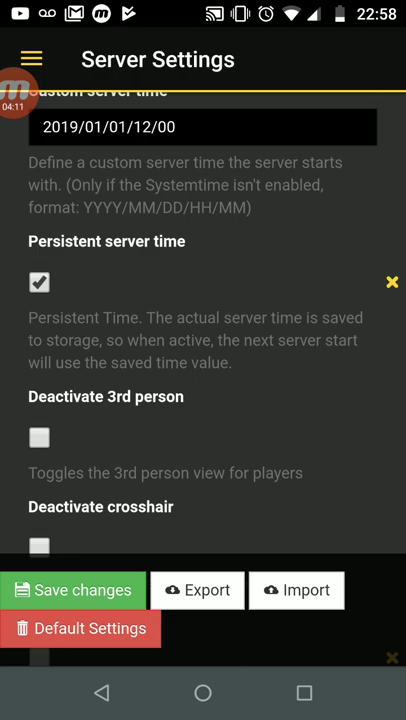
pyautogui.click(32, 60)
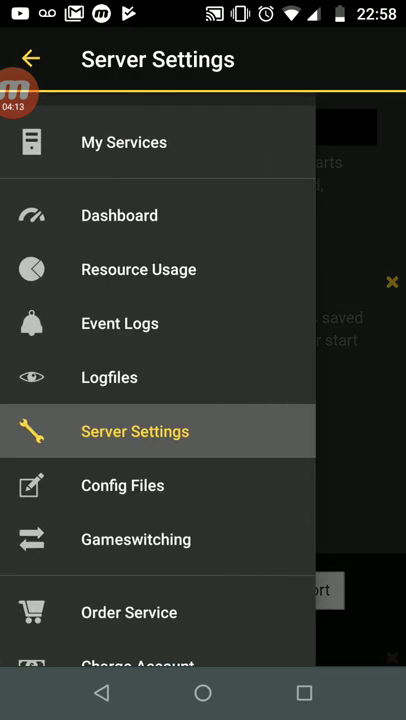
# - Glance at the Config Files page, then return to the Publicserver 10 Slots dashboard
pyautogui.click(122, 486)
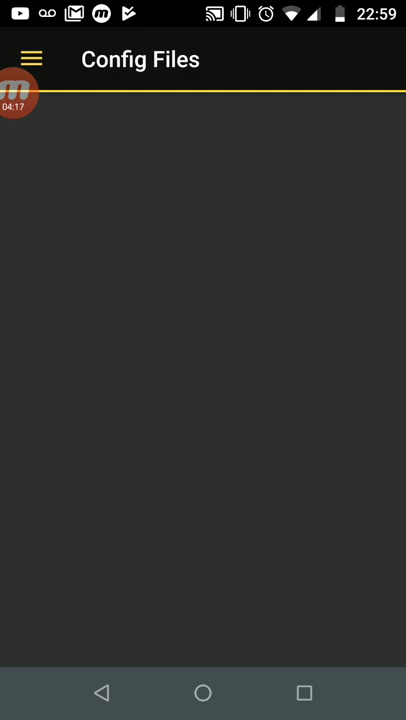
pyautogui.click(32, 60)
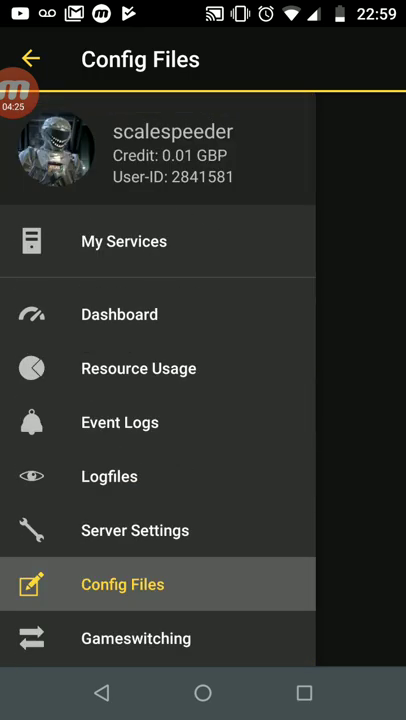
pyautogui.click(118, 314)
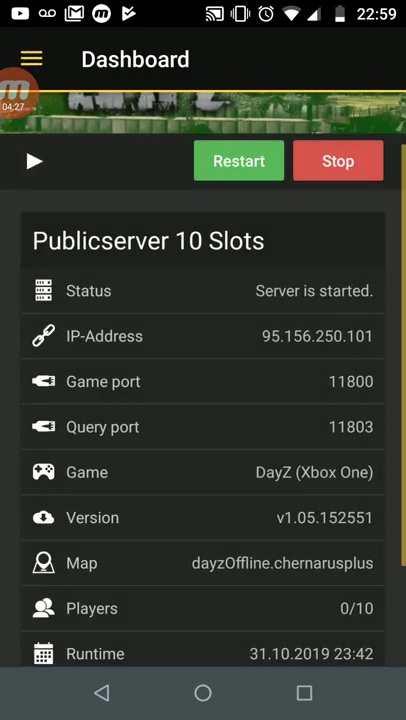